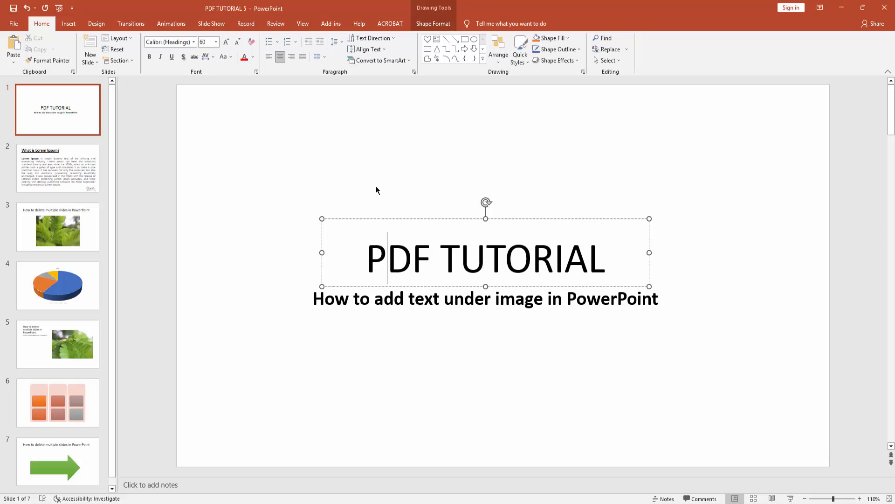
# Insert a slide with the Blank layout after the PDF TUTORIAL title slide.
pyautogui.click(374, 176)
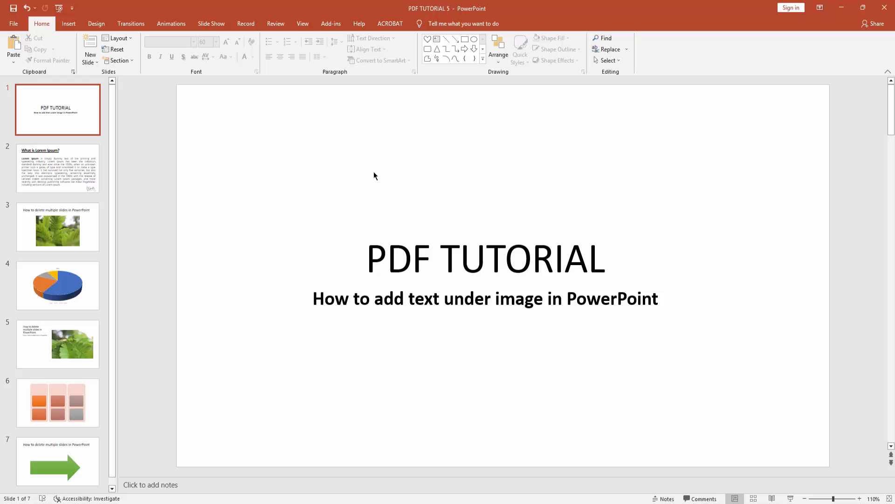
pyautogui.moveTo(254, 190)
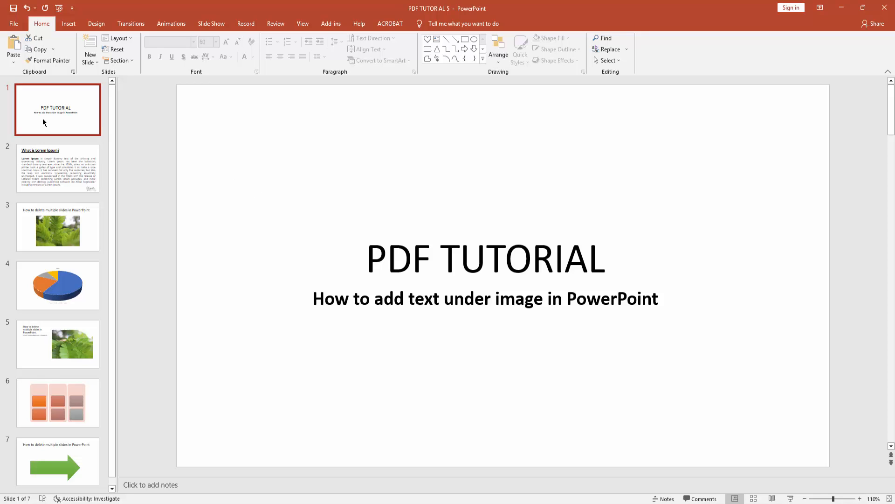
pyautogui.click(89, 57)
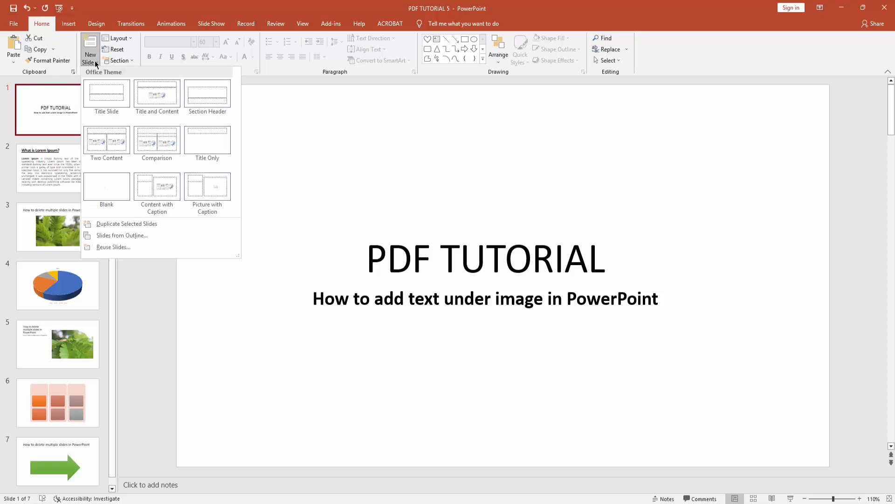
pyautogui.moveTo(107, 186)
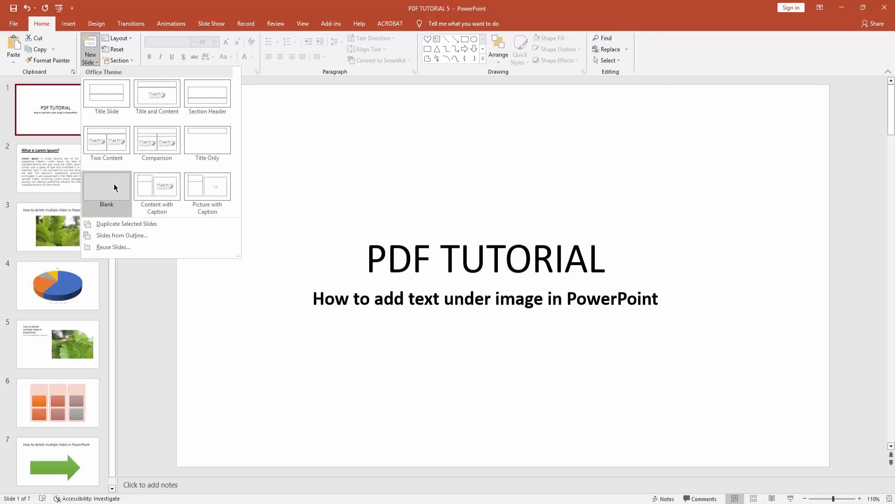
pyautogui.click(106, 187)
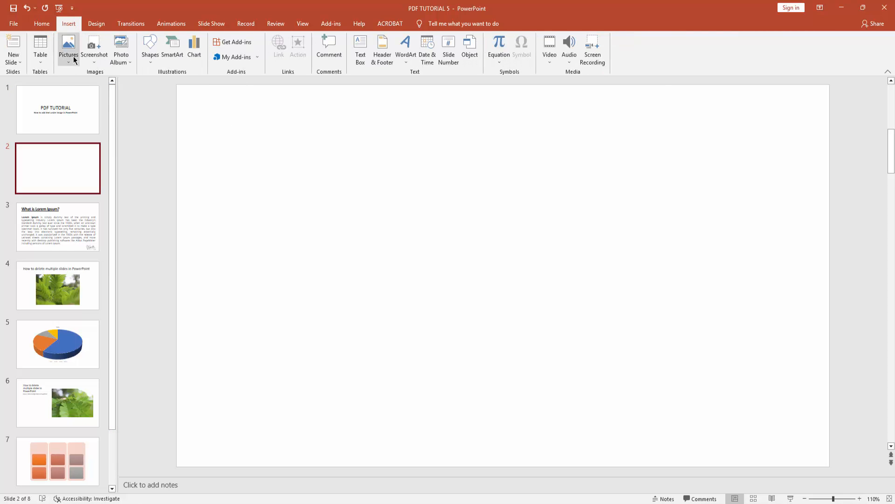
# Insert the fern photo IMG_5342 from the Insert Picture dialog onto the blank slide.
pyautogui.click(68, 49)
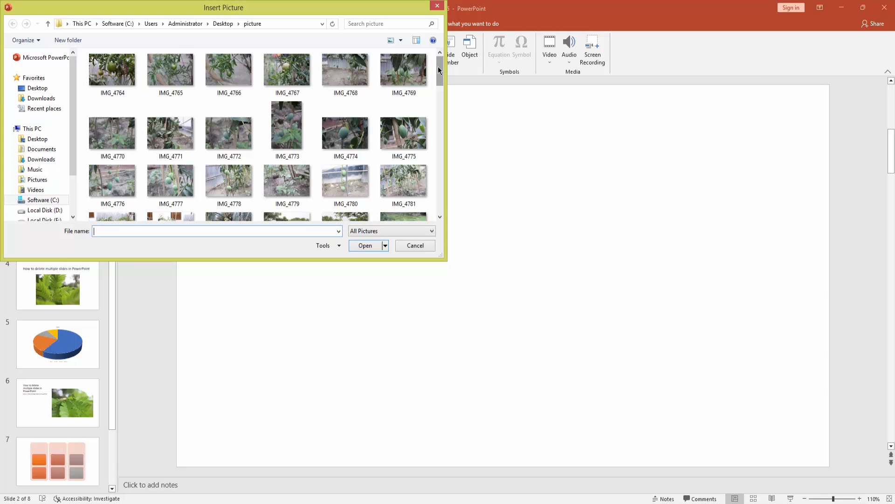
pyautogui.click(403, 132)
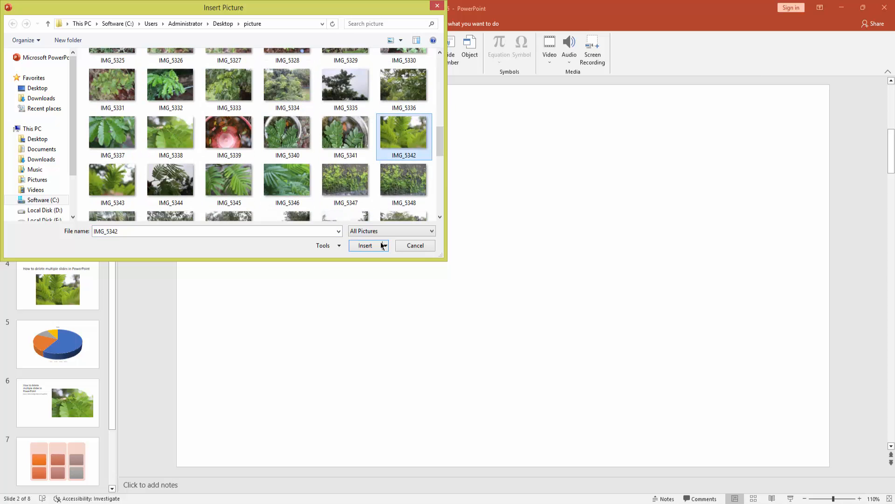
pyautogui.click(365, 245)
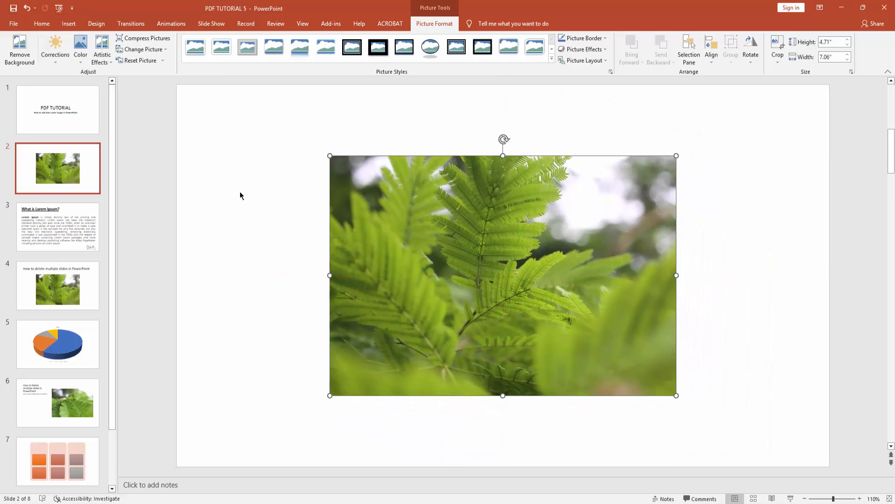
# Add a text box over the photo's left edge reading "How to add text under image in PowerPoint".
pyautogui.click(68, 23)
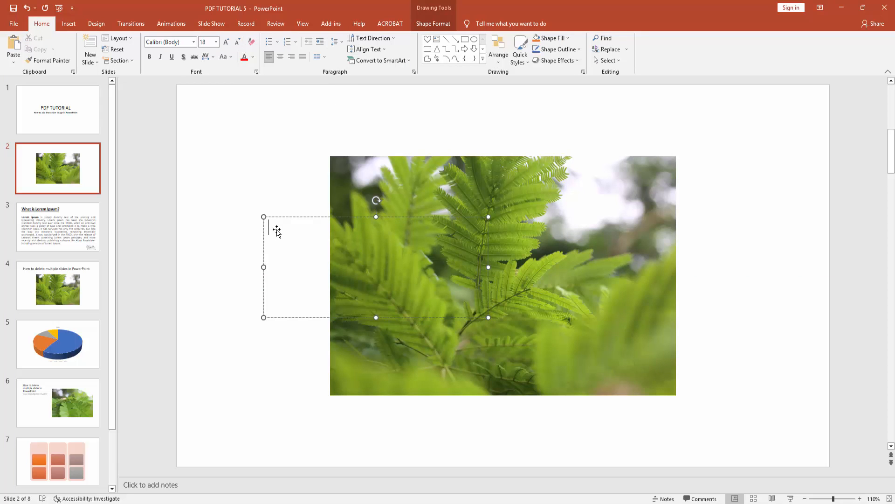
pyautogui.moveTo(272, 228)
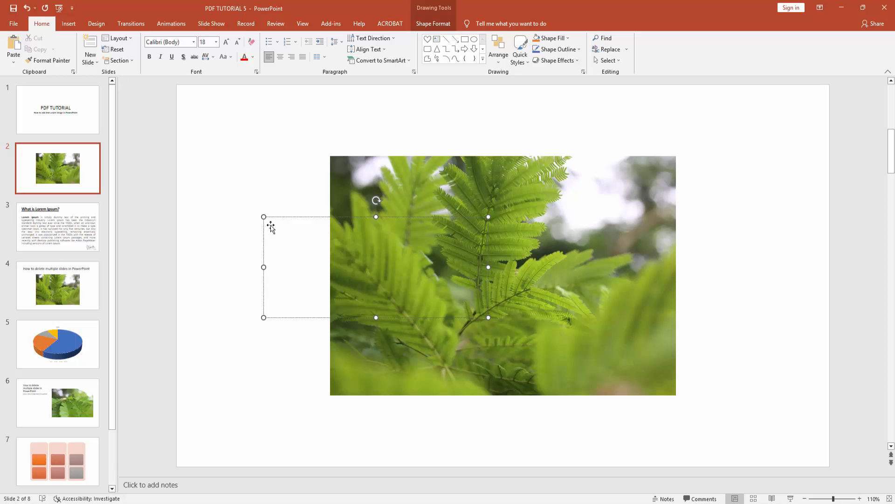
pyautogui.write('How to add text under image in PowerPoint')
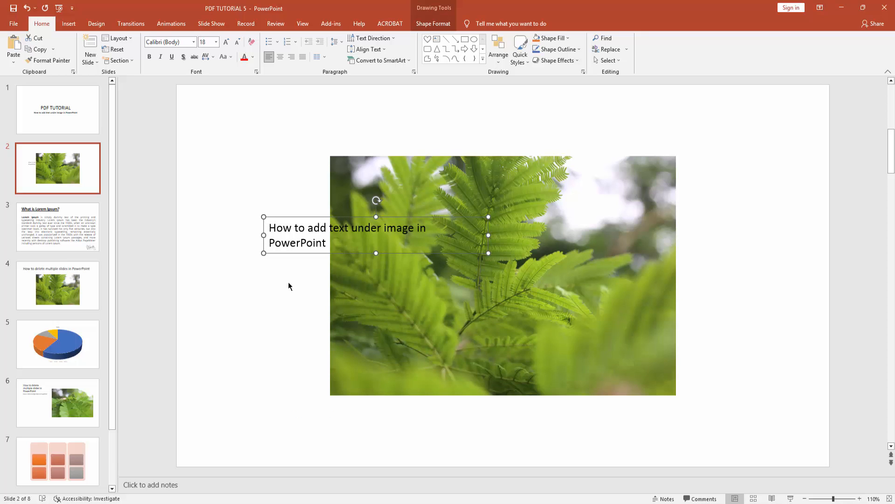
pyautogui.moveTo(309, 203)
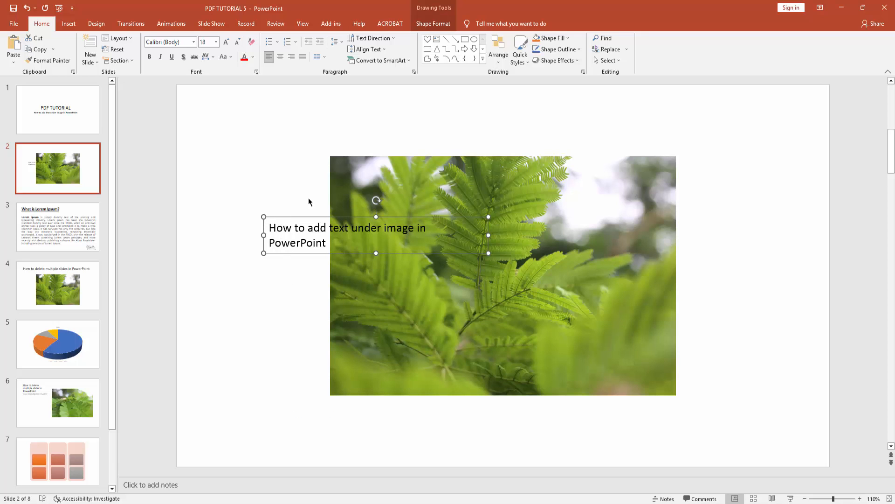
# Send the caption text box backward so the fern photo covers most of it.
pyautogui.click(434, 23)
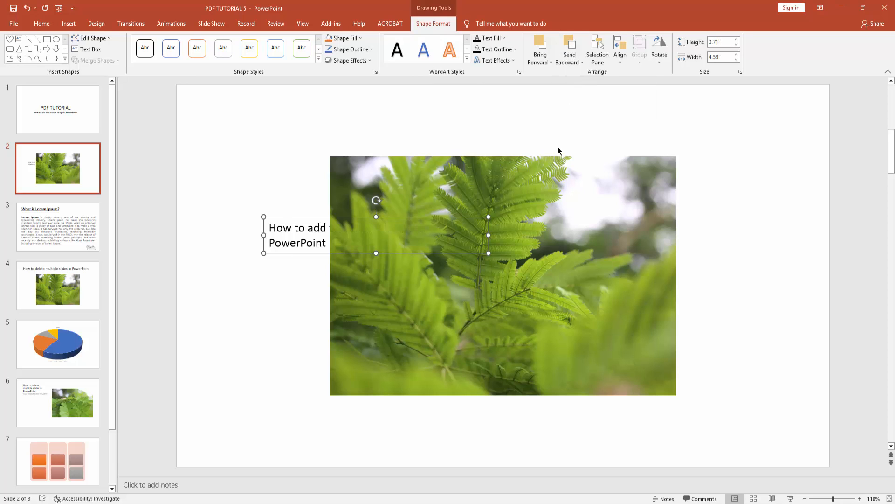
pyautogui.moveTo(539, 162)
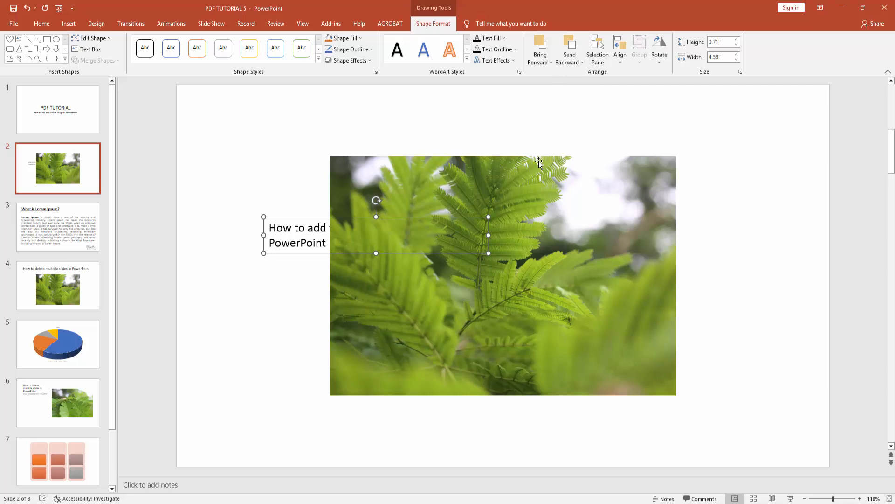
pyautogui.moveTo(621, 68)
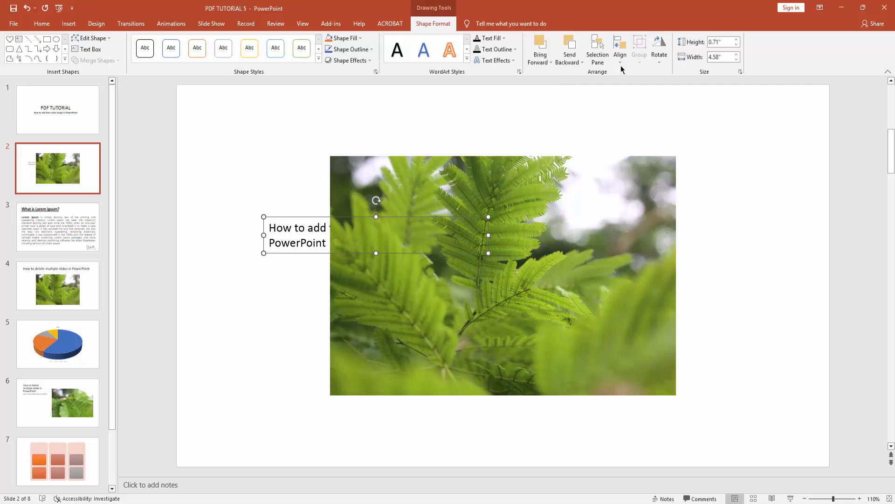
# Show the Selection Pane listing Picture 2 above TextBox 3 and clear the selection.
pyautogui.click(597, 50)
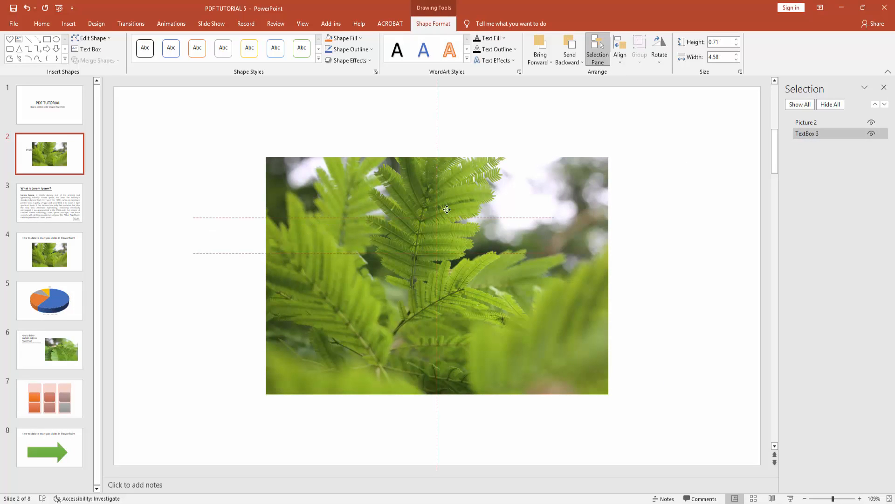
pyautogui.click(222, 267)
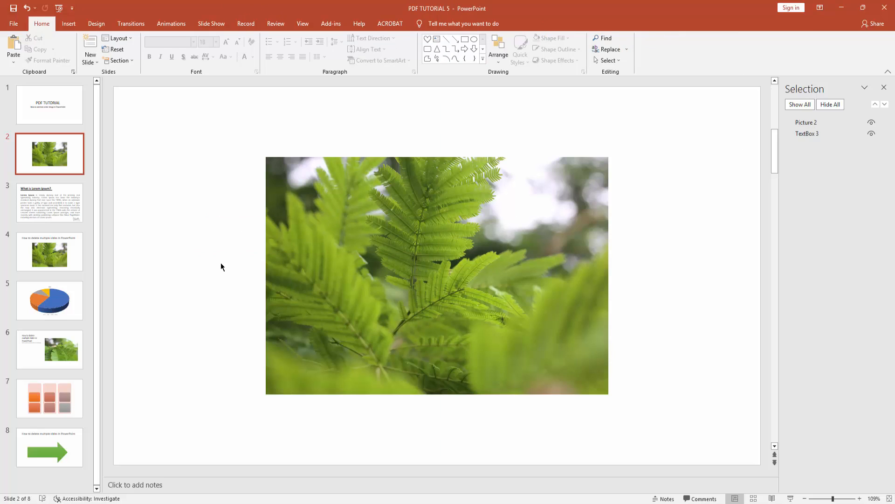